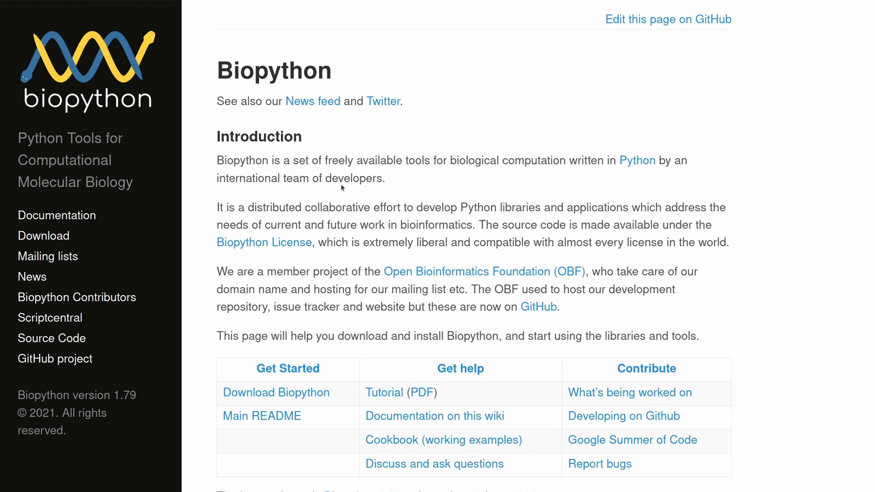
mouse_move(777, 194)
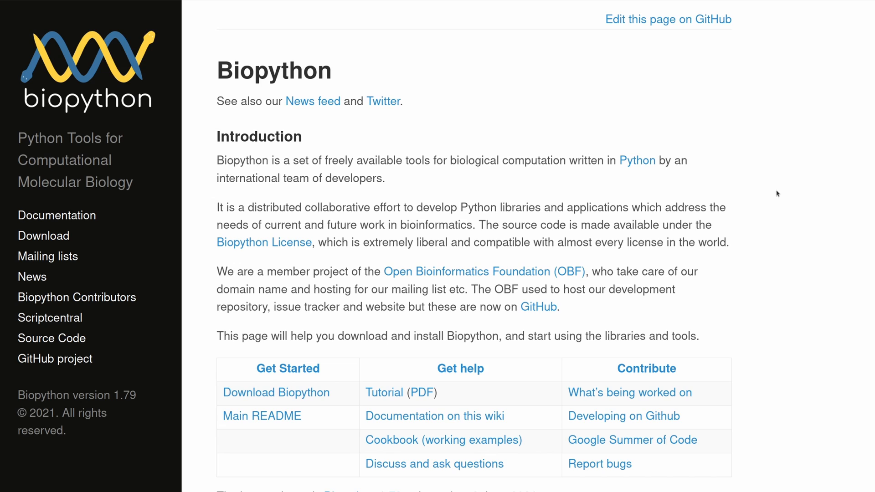
mouse_move(751, 194)
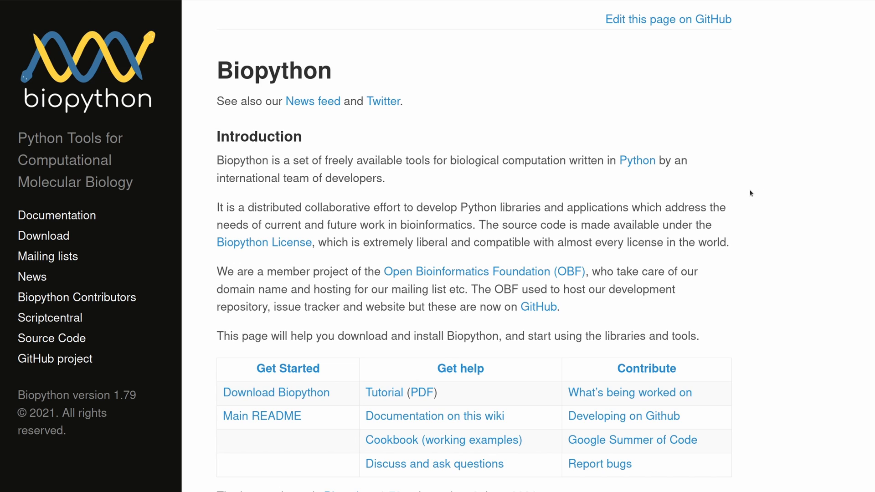
mouse_move(794, 248)
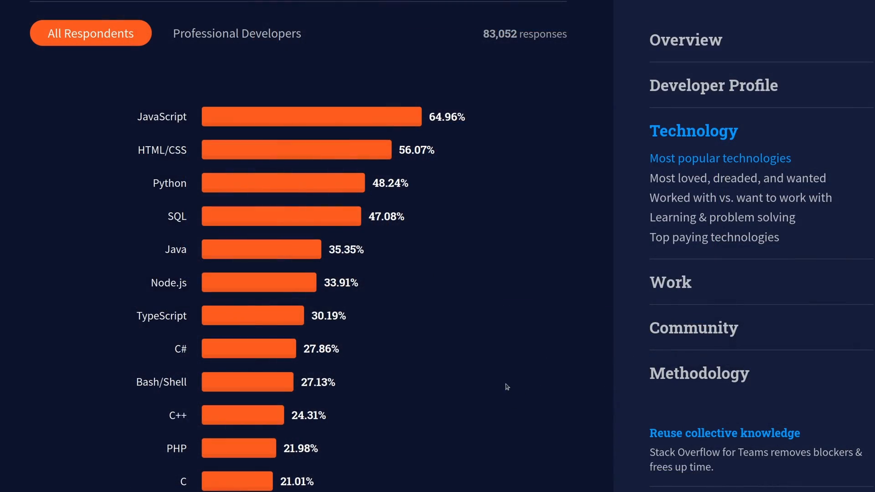
mouse_move(501, 376)
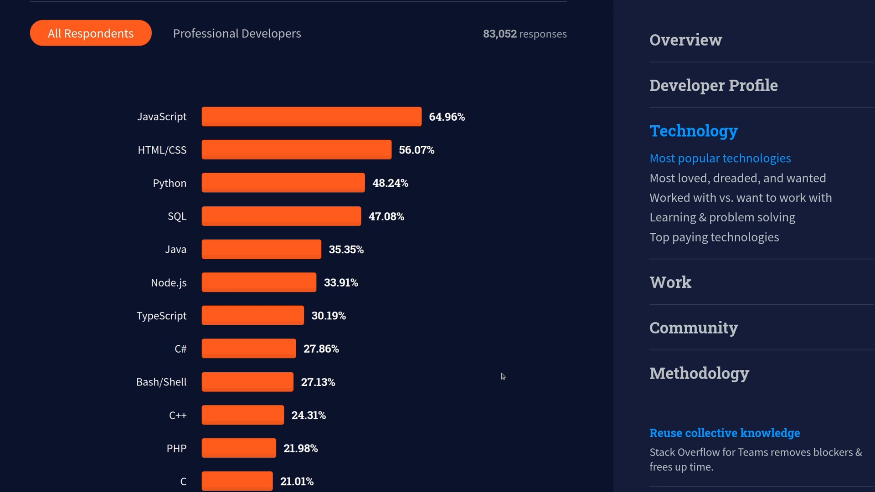
mouse_move(155, 177)
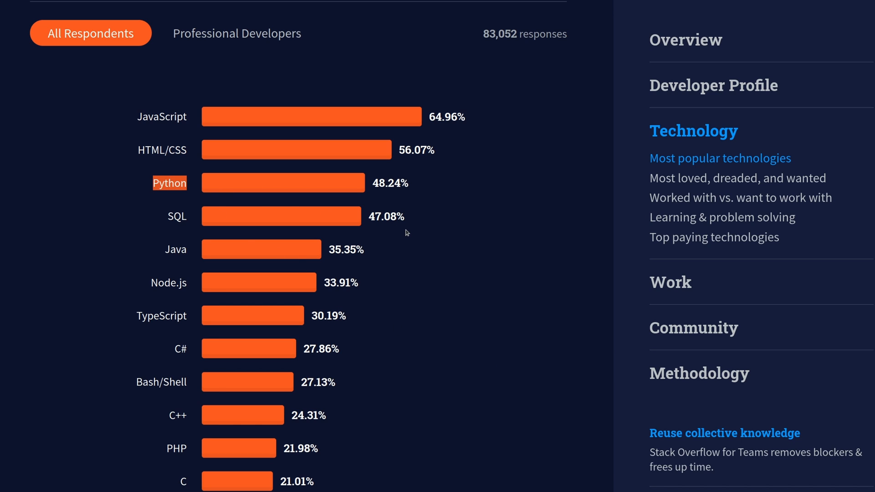
mouse_move(406, 241)
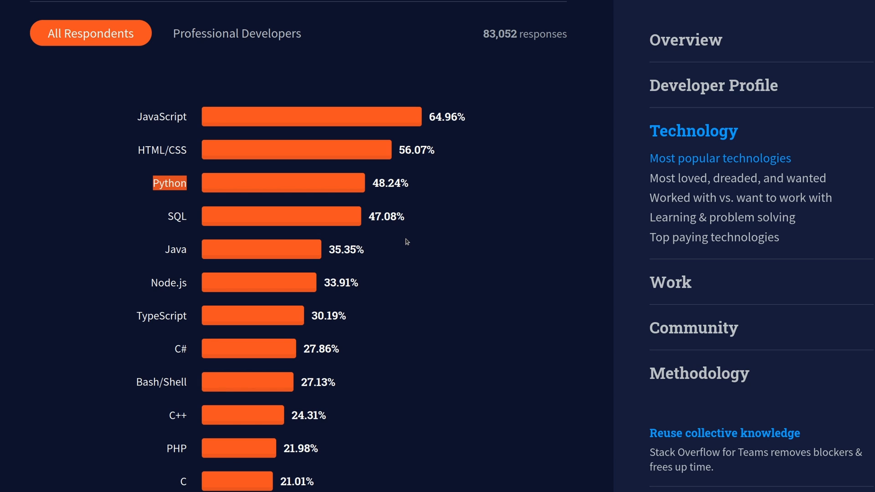
scroll("down", 3)
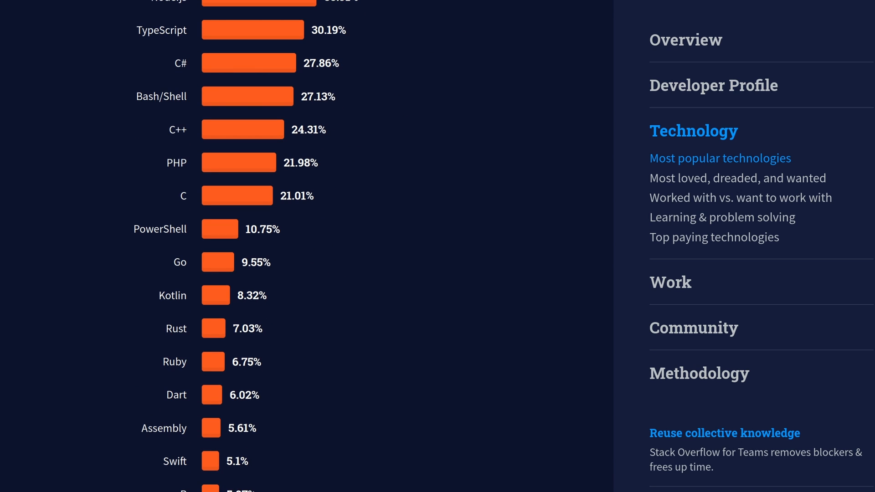
scroll("down", 3)
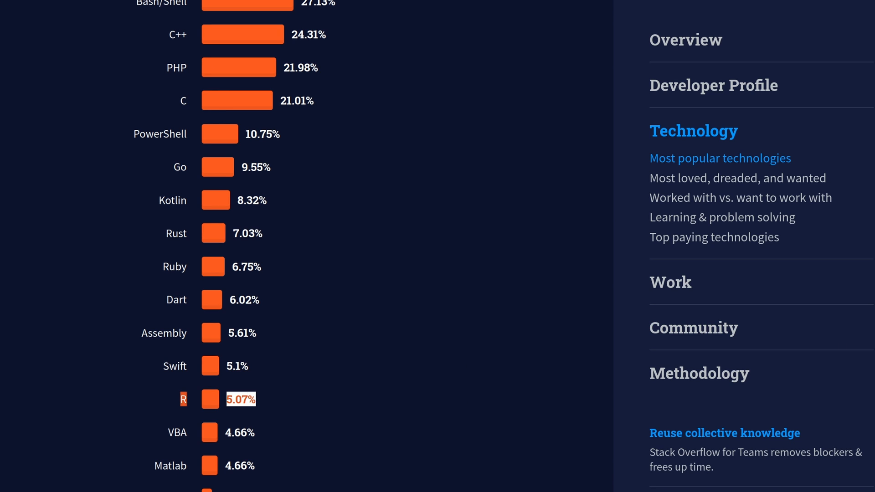
scroll("up", 3)
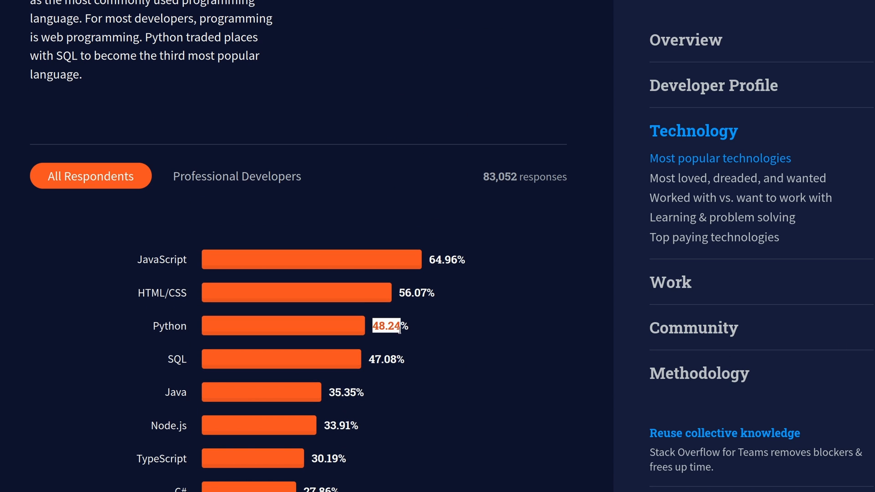
left_click(383, 326)
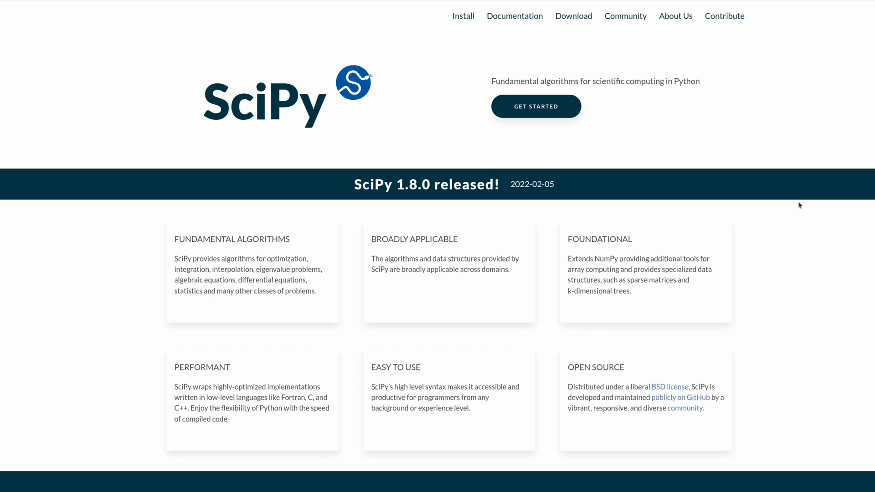
mouse_move(871, 177)
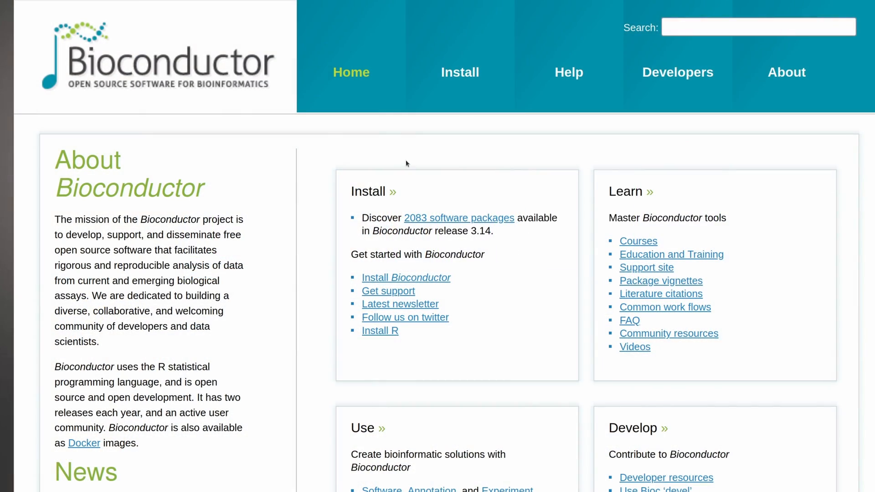
mouse_move(506, 243)
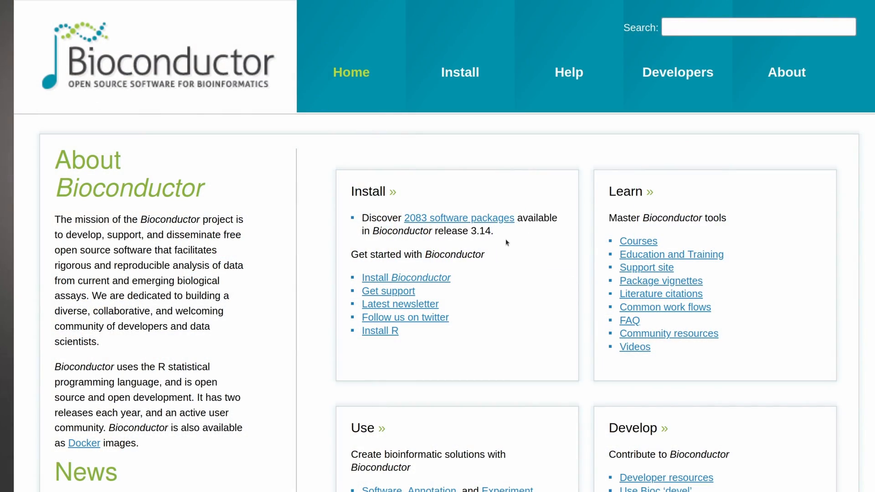